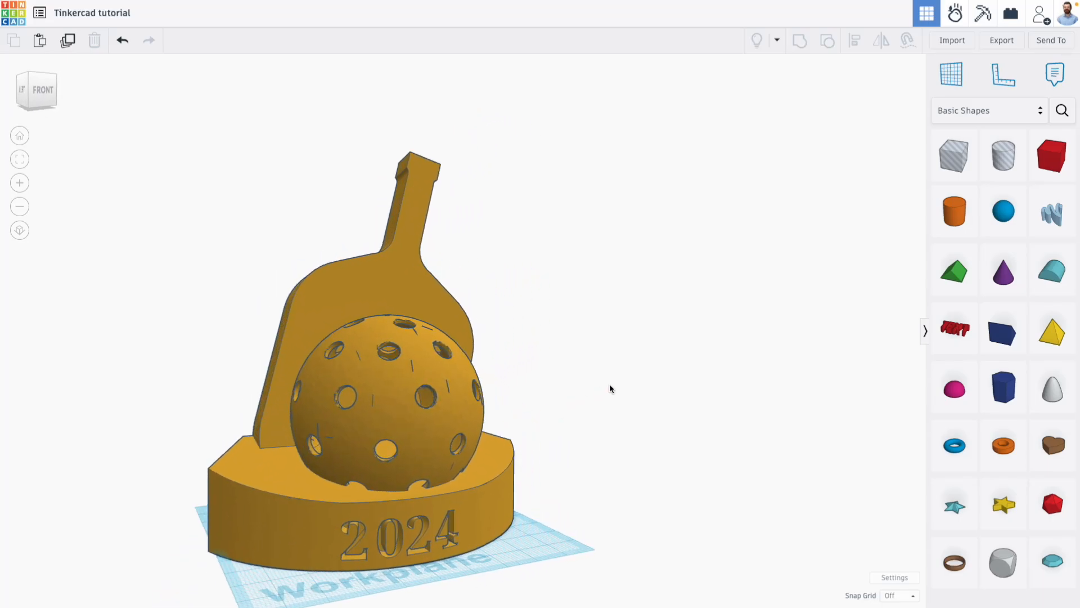
Orbit the finished trophy with recessed 2024, then show its Thingiverse Pickleball trophy page
{"action": "left_click_drag", "start_coordinate": [610, 389], "coordinate": [534, 402]}
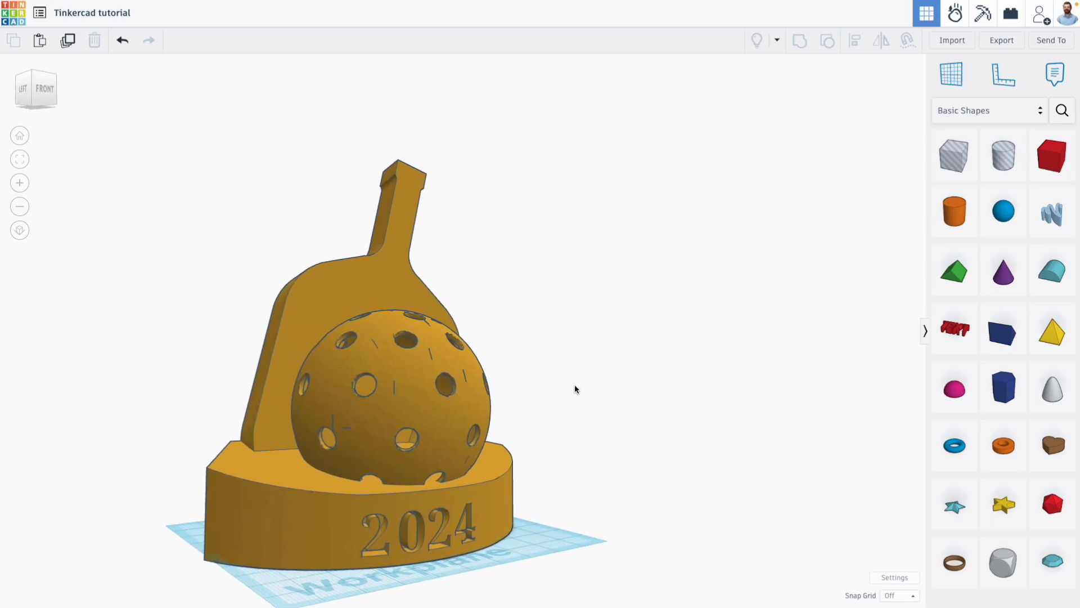
{"action": "left_click_drag", "start_coordinate": [575, 389], "coordinate": [530, 415]}
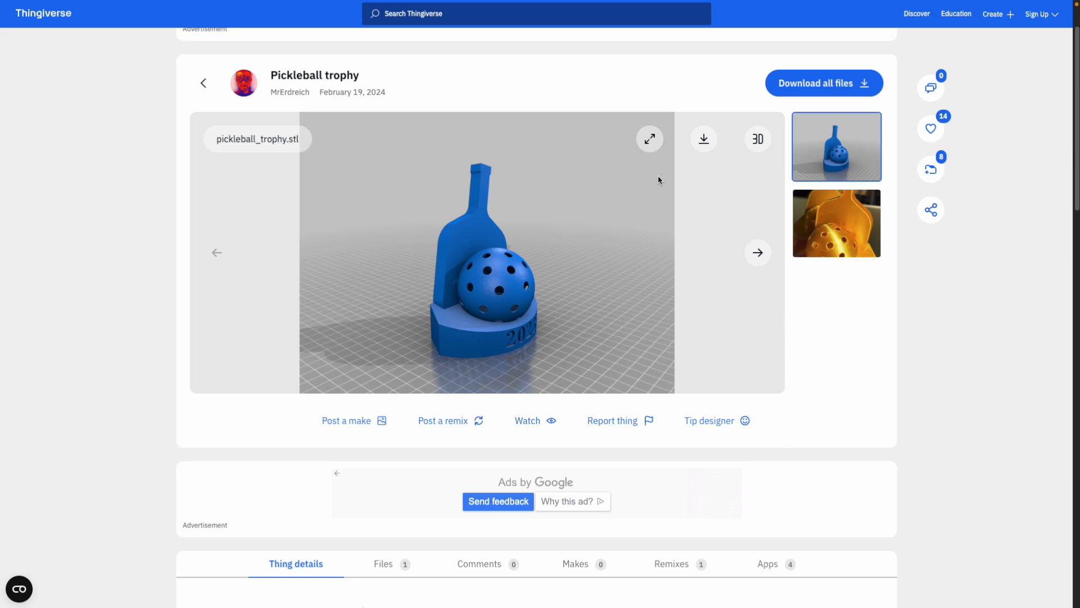
{"action": "scroll", "scroll_direction": "down", "scroll_amount": 3}
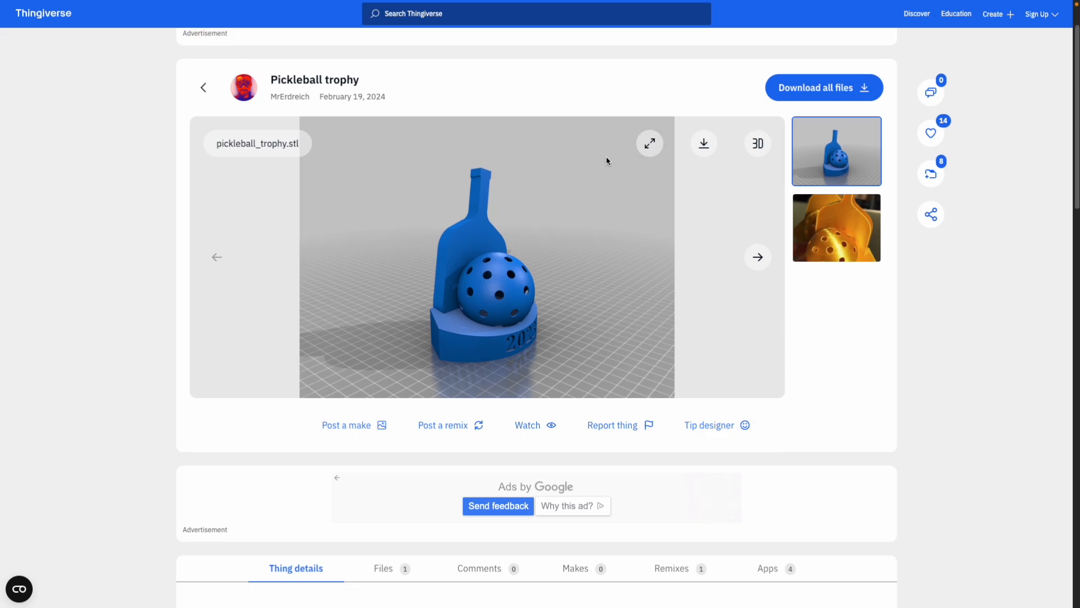
{"action": "left_click", "coordinate": [836, 228]}
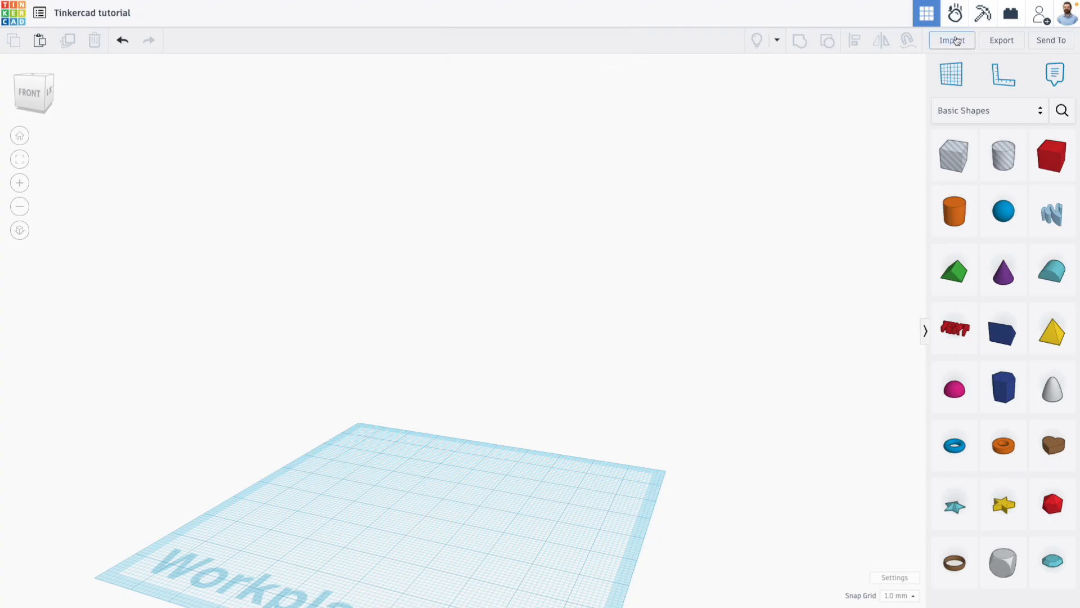
Import pickleball_trophy.stl in millimetres onto the workplane
{"action": "left_click", "coordinate": [952, 40]}
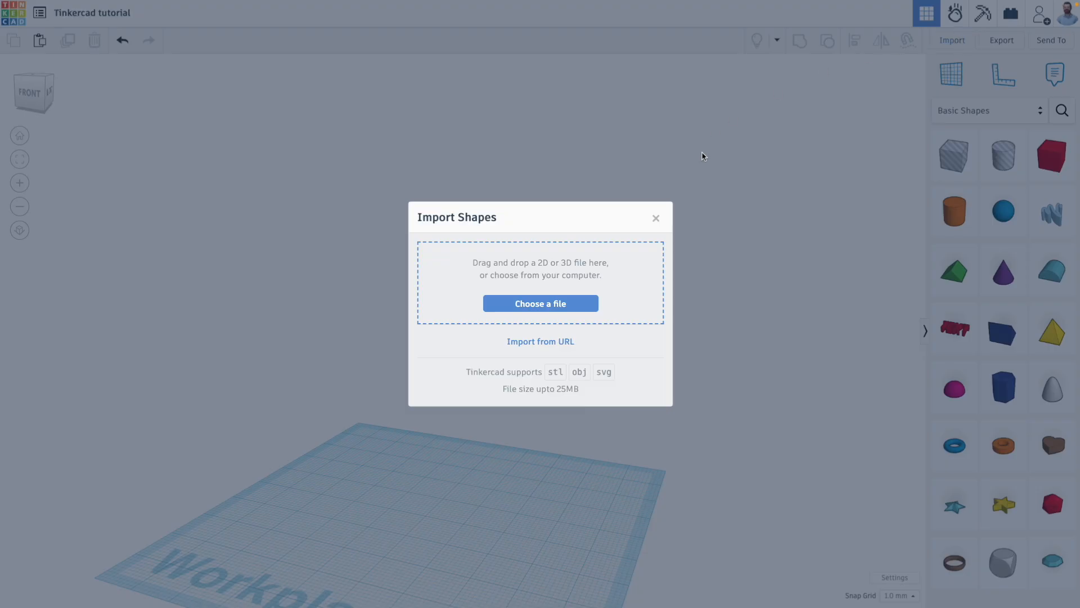
{"action": "left_click", "coordinate": [540, 303]}
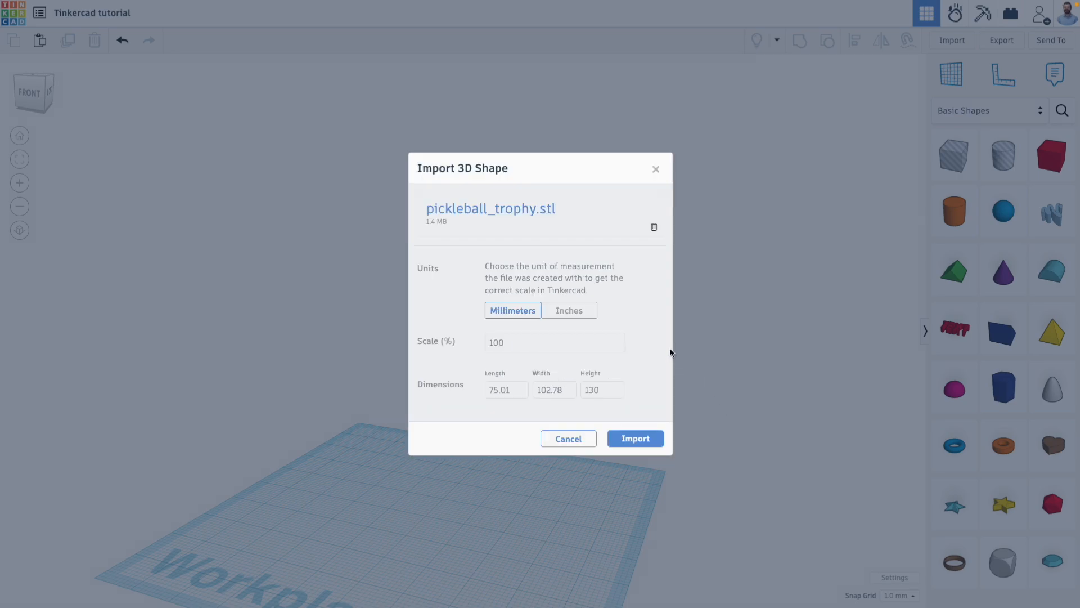
{"action": "mouse_move", "coordinate": [662, 358]}
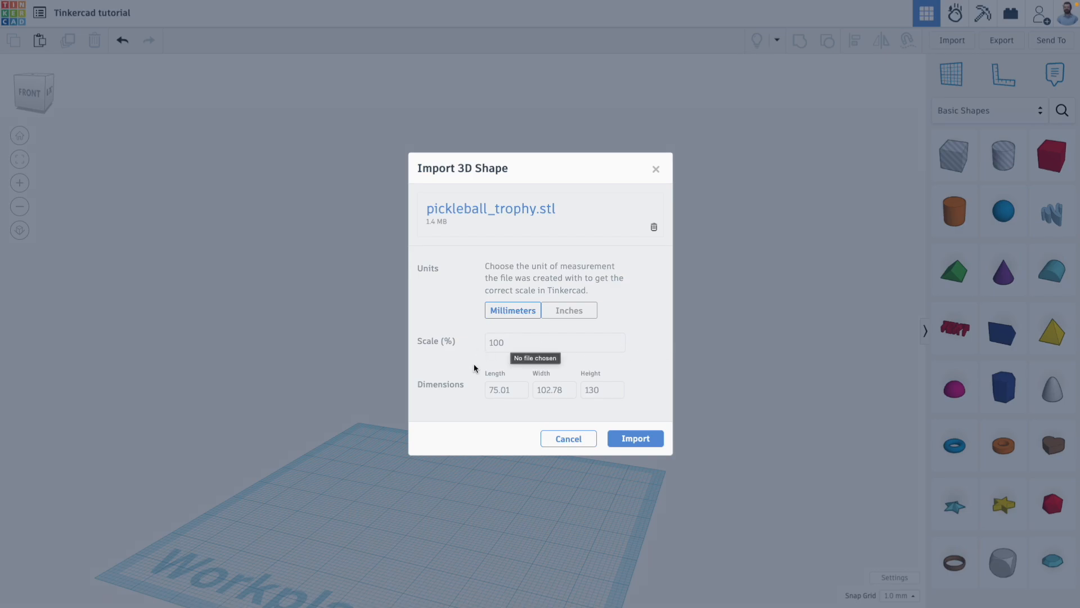
{"action": "mouse_move", "coordinate": [617, 416]}
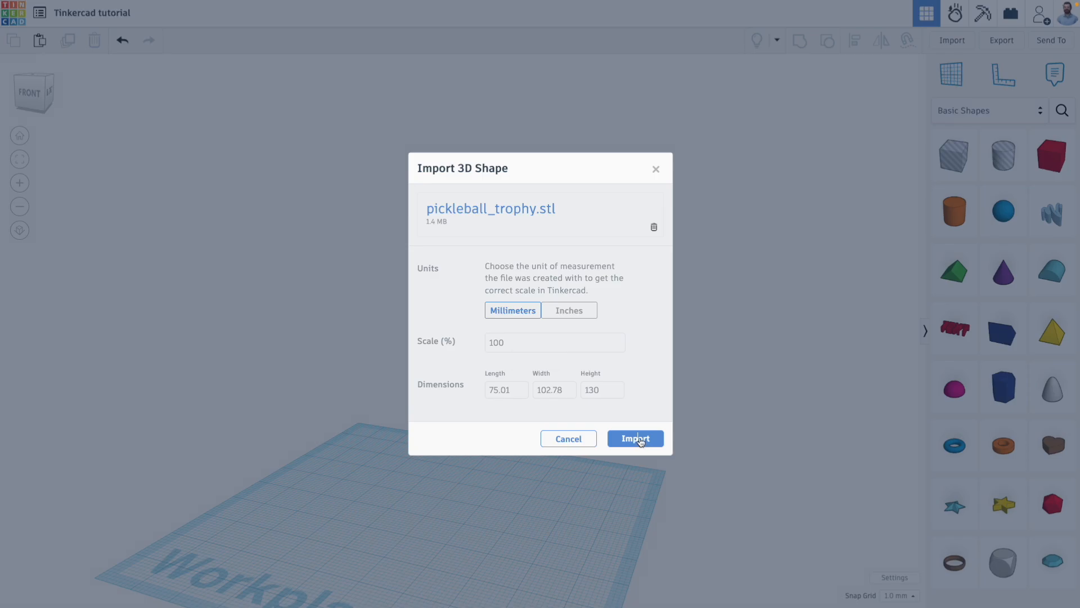
{"action": "left_click", "coordinate": [634, 438]}
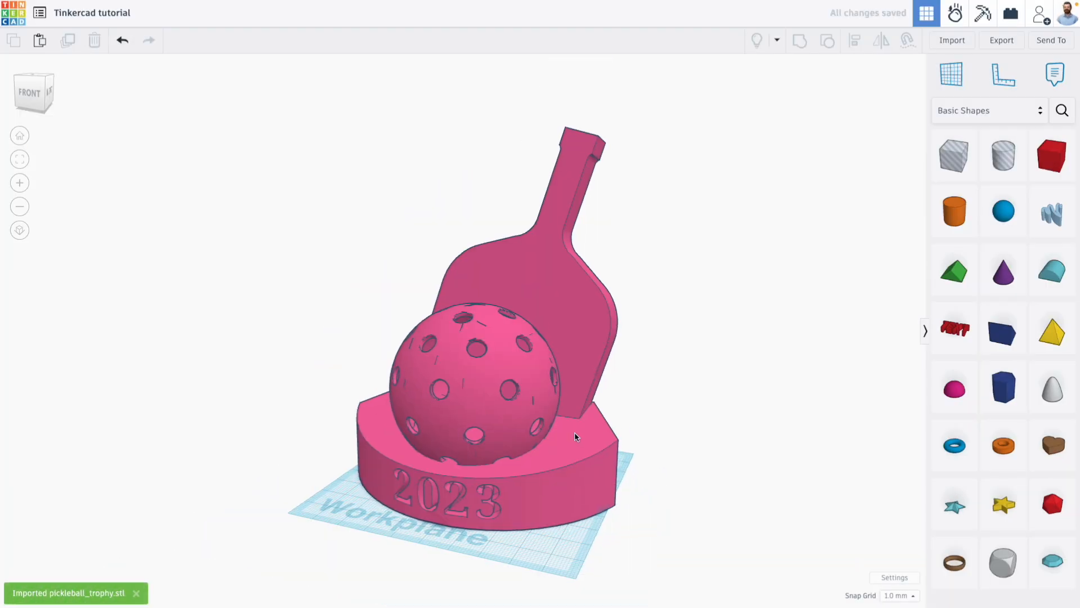
{"action": "left_click_drag", "start_coordinate": [575, 437], "coordinate": [751, 392]}
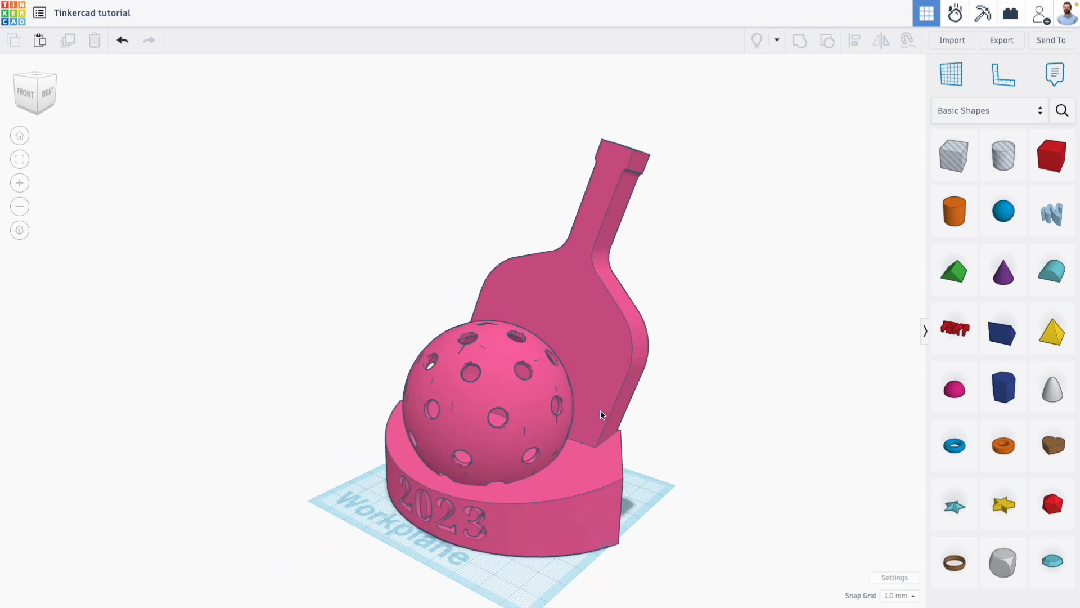
{"action": "scroll", "scroll_direction": "down", "scroll_amount": 3}
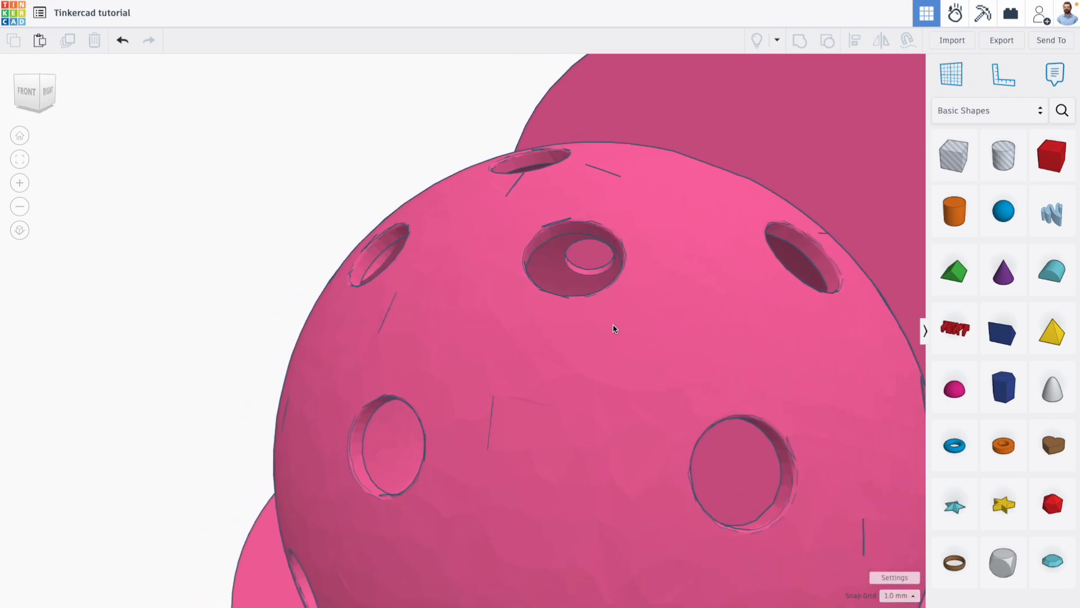
{"action": "left_click_drag", "start_coordinate": [613, 329], "coordinate": [498, 370]}
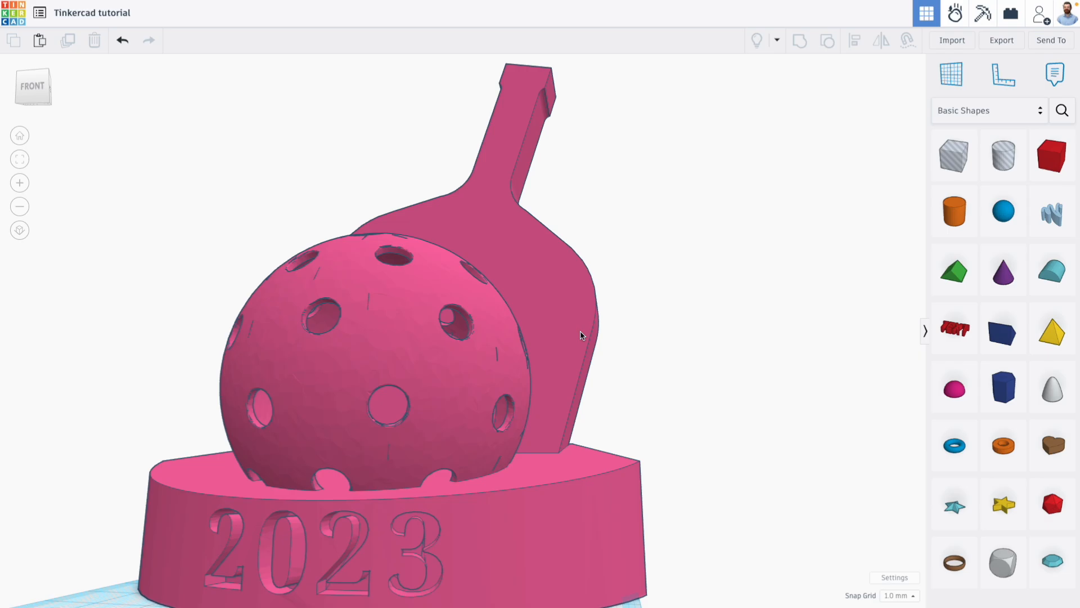
{"action": "left_click_drag", "start_coordinate": [580, 336], "coordinate": [534, 351]}
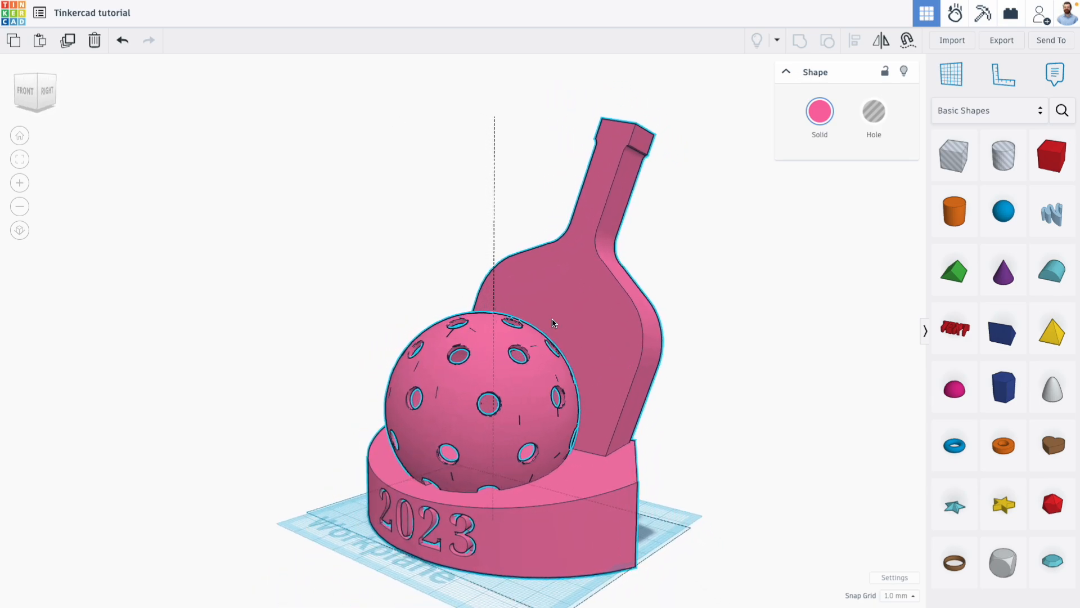
{"action": "left_click_drag", "start_coordinate": [551, 324], "coordinate": [605, 234]}
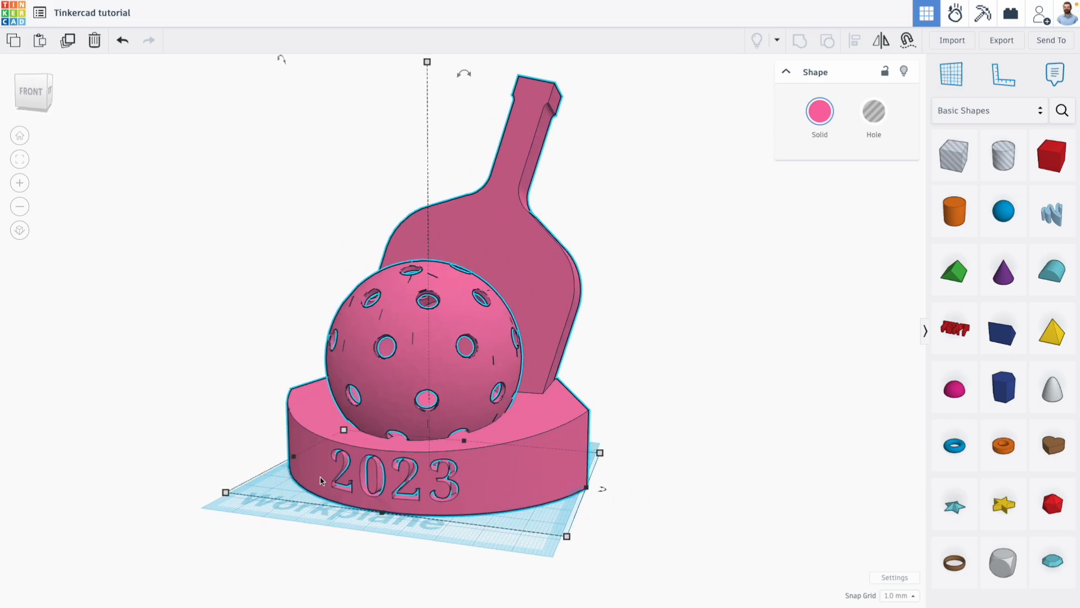
{"action": "mouse_move", "coordinate": [657, 461]}
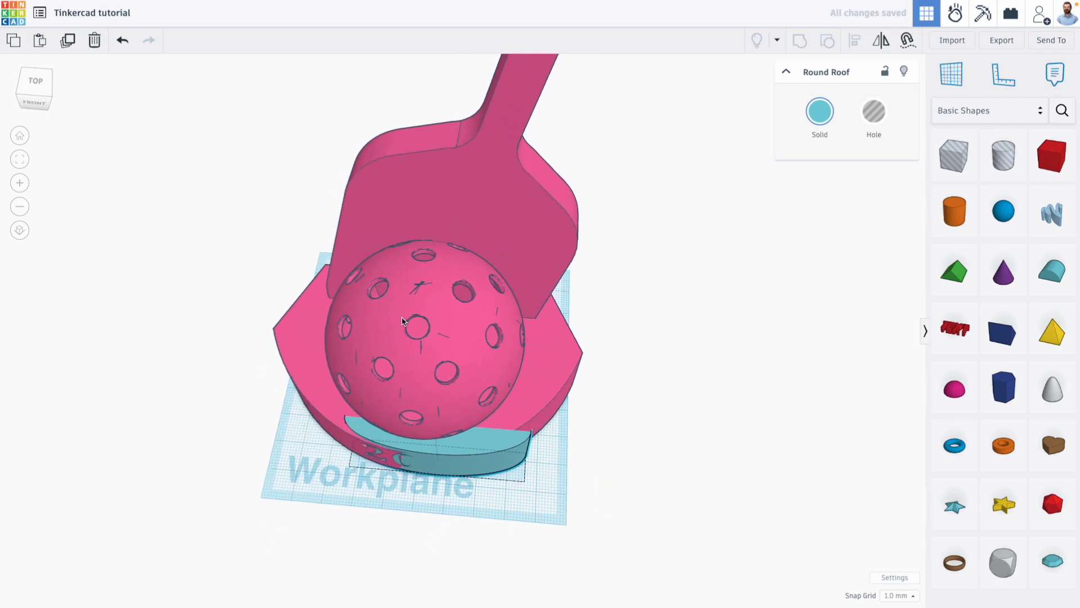
Switch to the bottom view with the ViewCube to see the base underside
{"action": "left_click", "coordinate": [34, 90]}
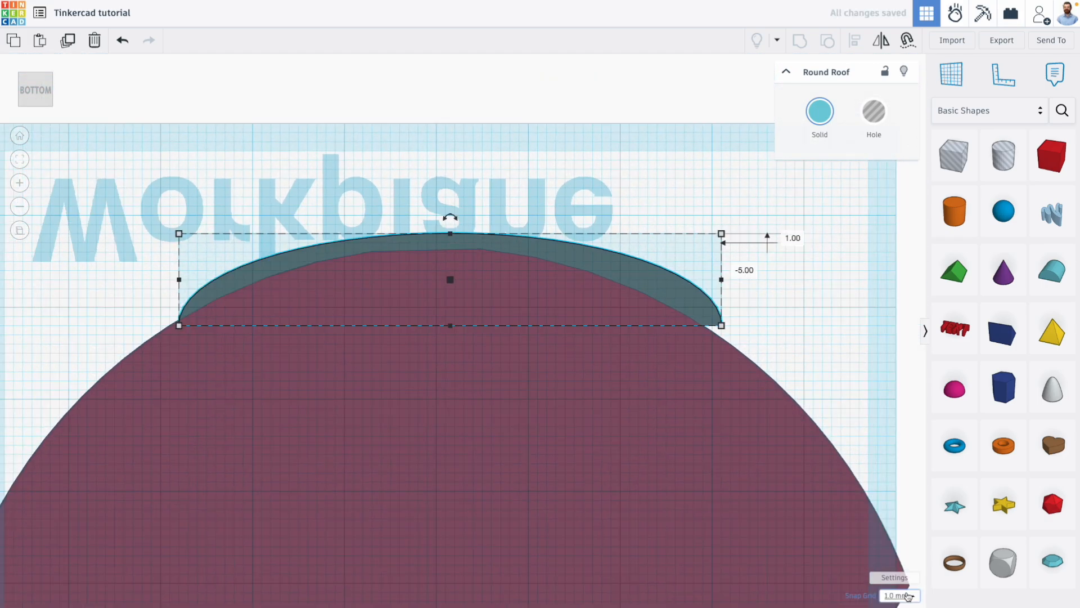
Turn off grid snapping and fit the roof's footprint, about 59 mm wide, to the base curve
{"action": "left_click", "coordinate": [899, 595]}
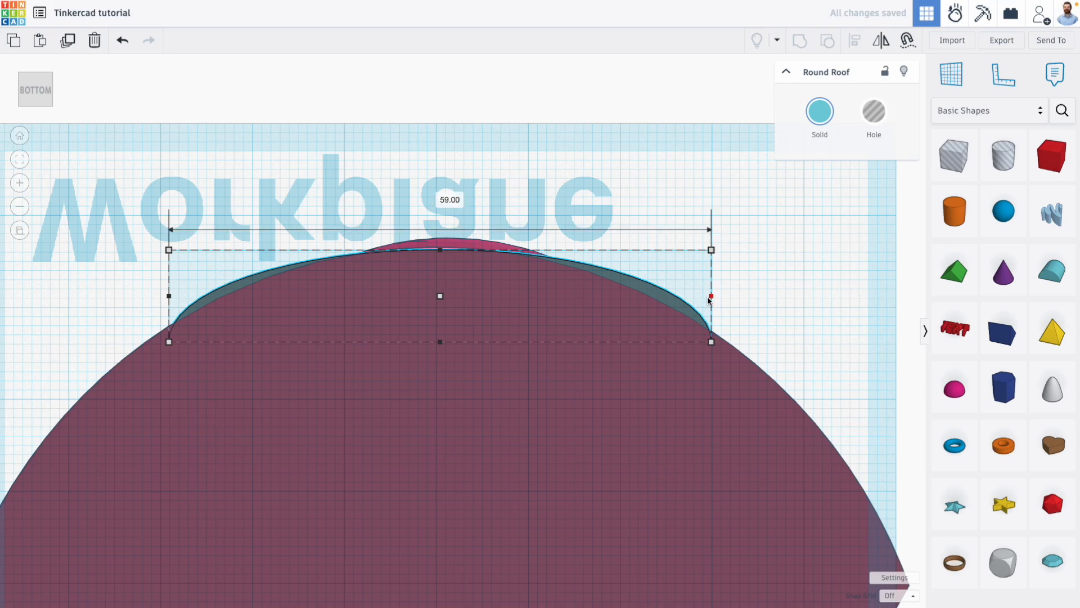
{"action": "left_click_drag", "start_coordinate": [712, 296], "coordinate": [687, 297]}
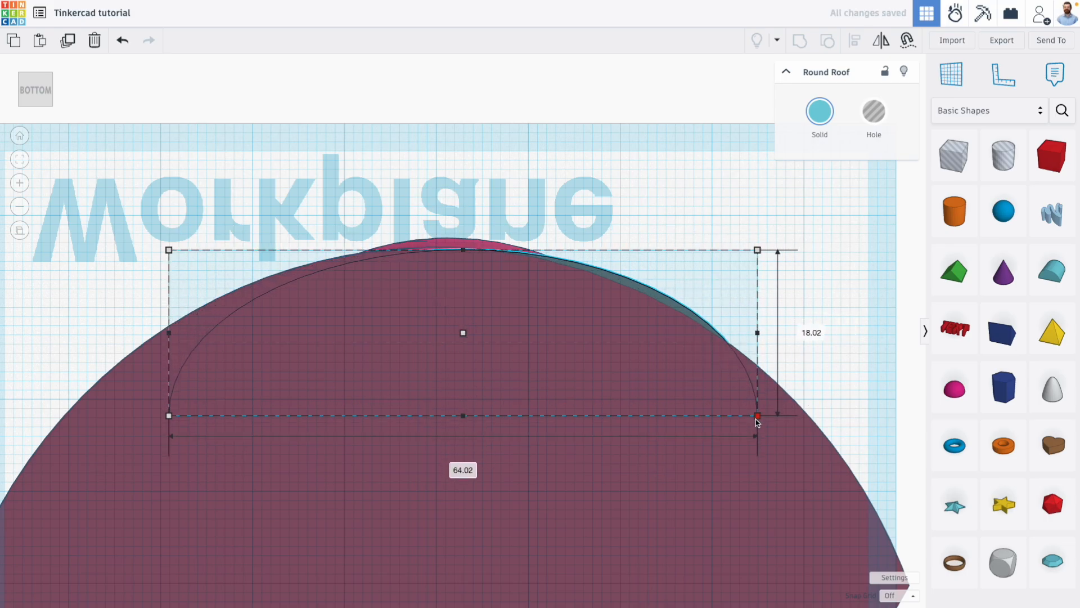
{"action": "left_click_drag", "start_coordinate": [757, 415], "coordinate": [679, 326]}
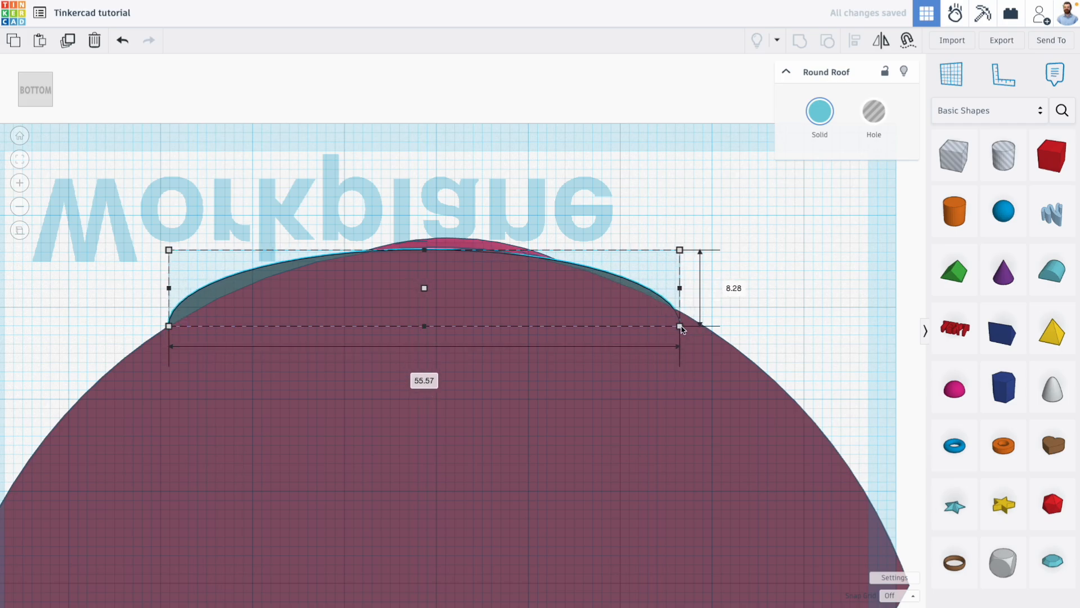
{"action": "left_click_drag", "start_coordinate": [678, 326], "coordinate": [705, 366]}
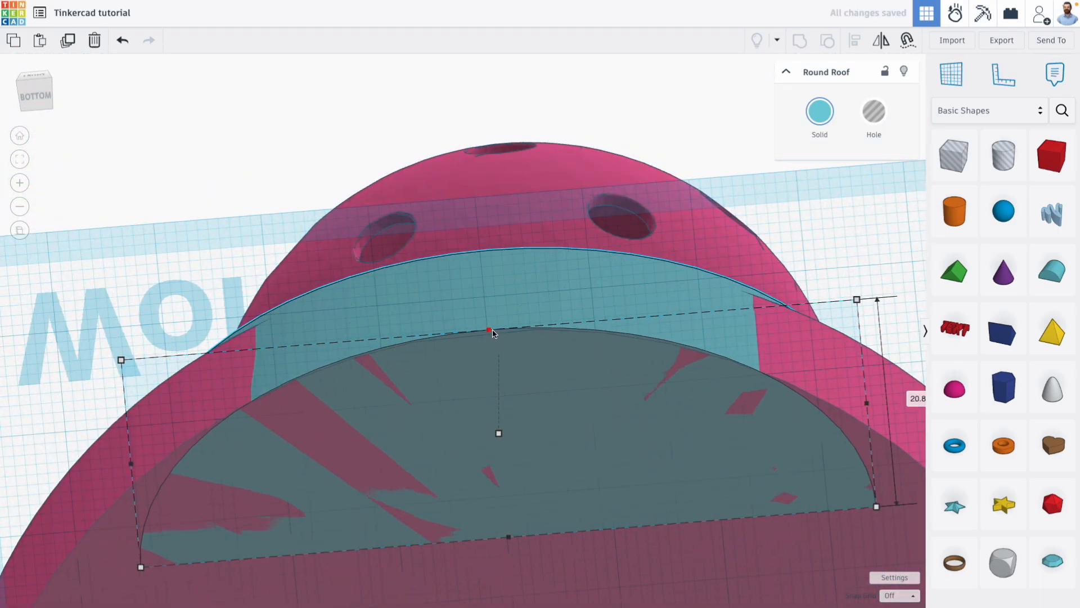
From the front, raise the roof to the top of the base and merge it with the trophy
{"action": "left_click_drag", "start_coordinate": [493, 334], "coordinate": [509, 382]}
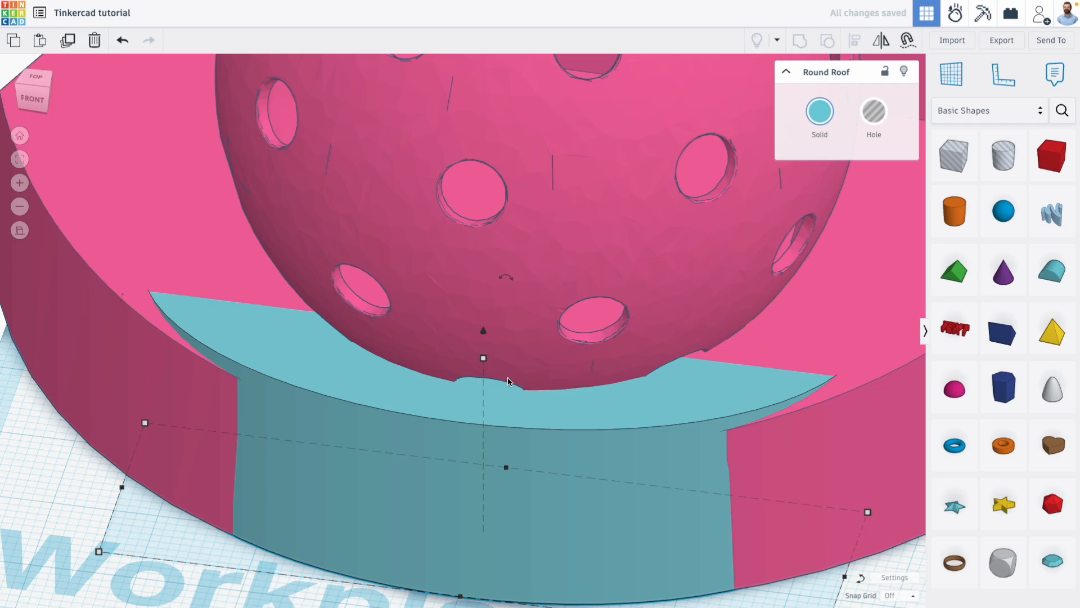
{"action": "left_click_drag", "start_coordinate": [483, 358], "coordinate": [482, 371]}
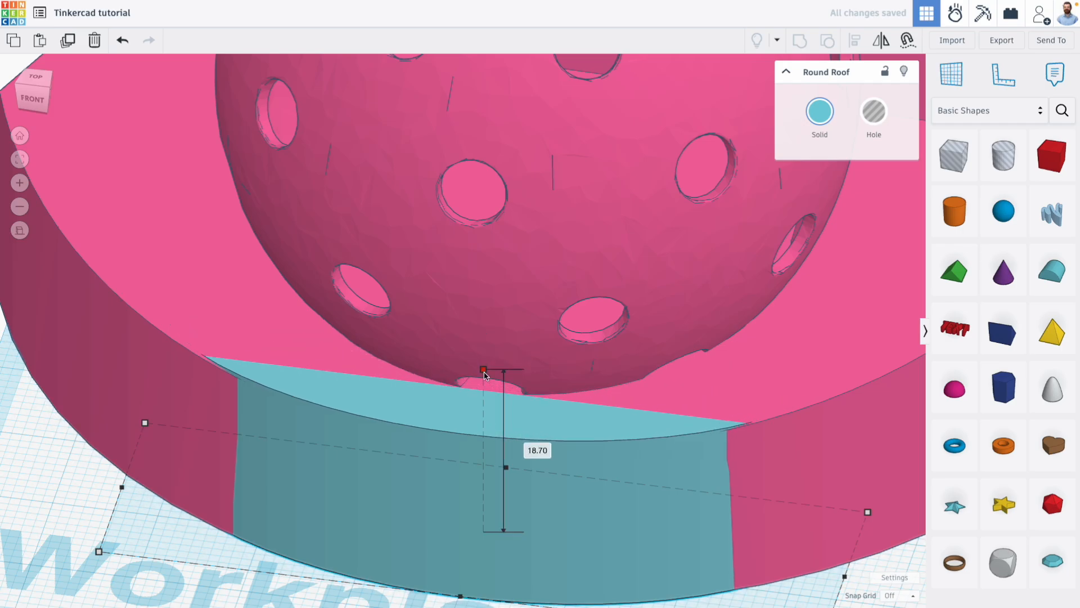
{"action": "left_click_drag", "start_coordinate": [482, 370], "coordinate": [482, 373]}
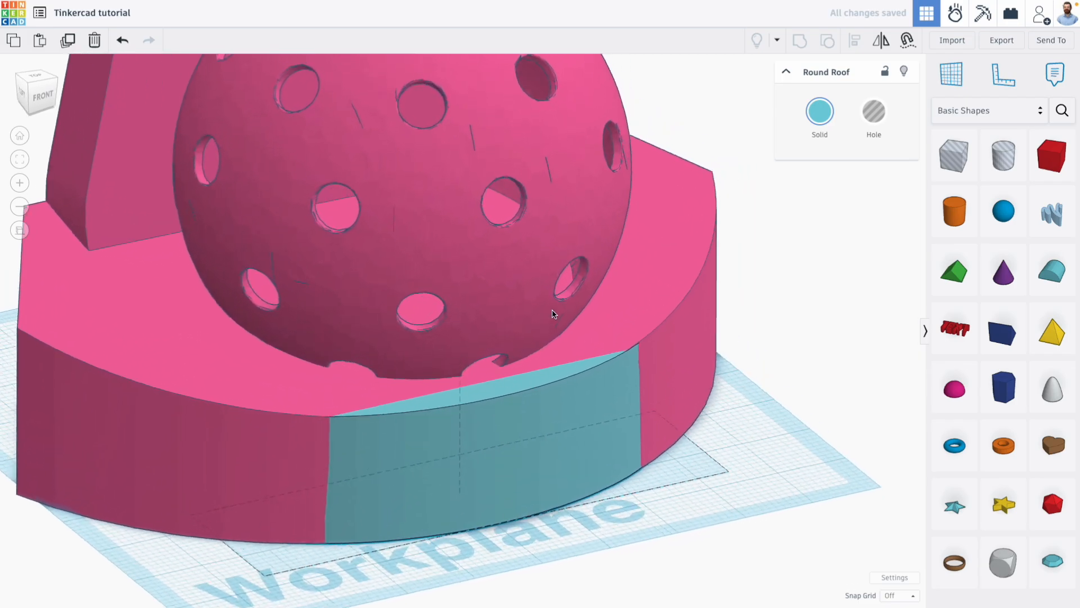
{"action": "left_click", "coordinate": [20, 231]}
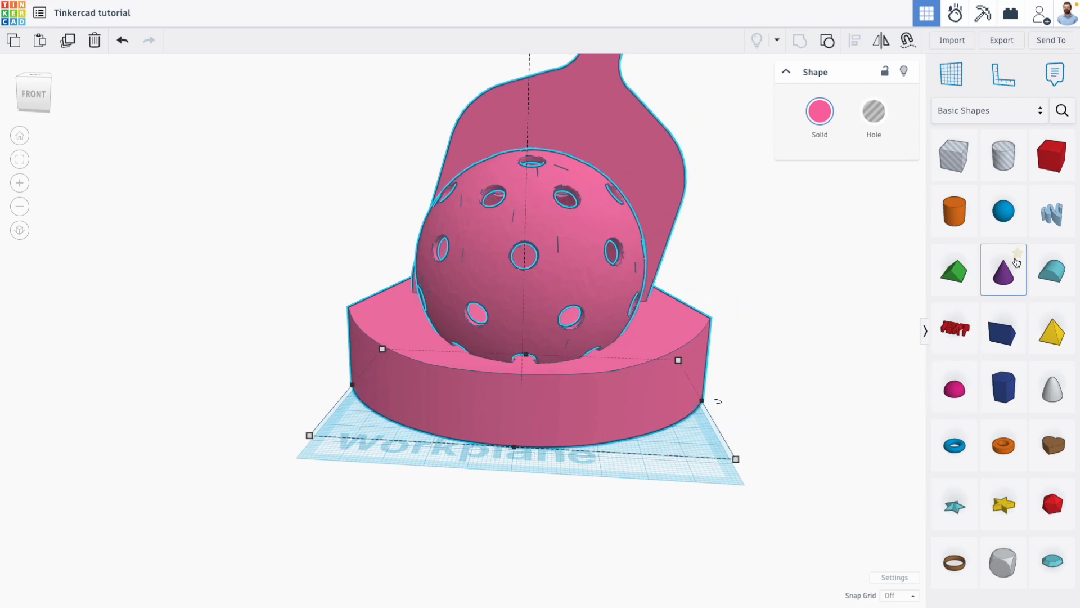
Add a Text shape from Basic Shapes in front of the trophy base
{"action": "left_click", "coordinate": [988, 110]}
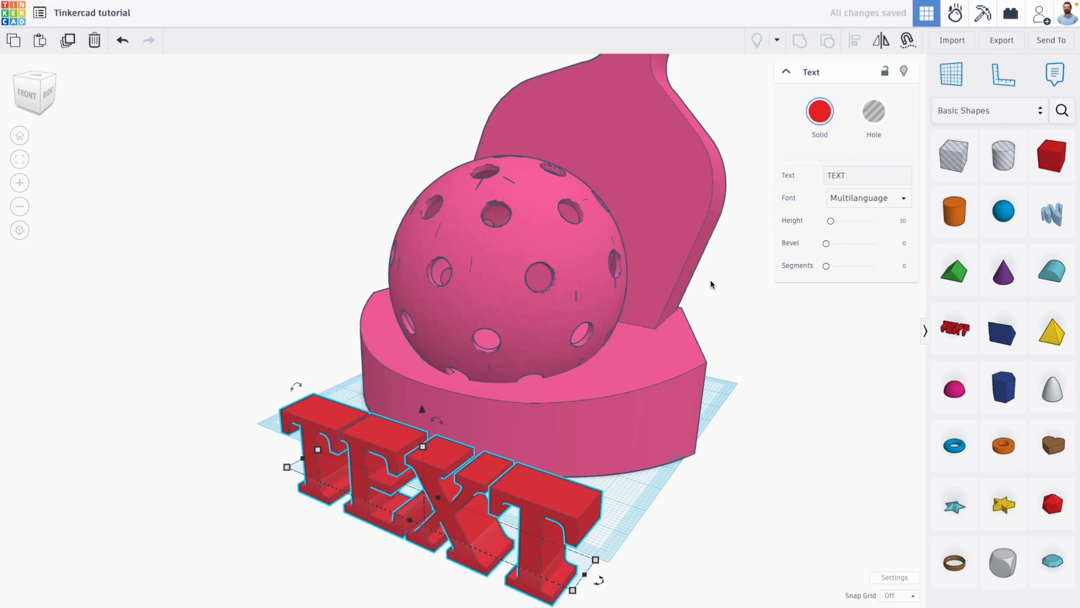
Change the text to '2' and move it onto the base's front face
{"action": "type", "text": "2"}
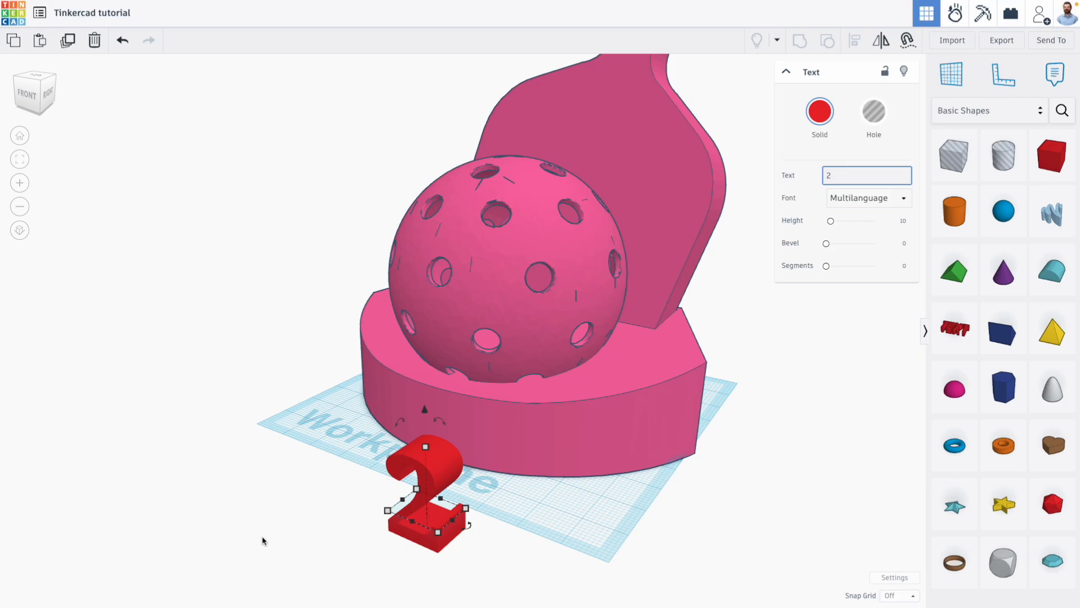
{"action": "left_click_drag", "start_coordinate": [423, 496], "coordinate": [368, 414]}
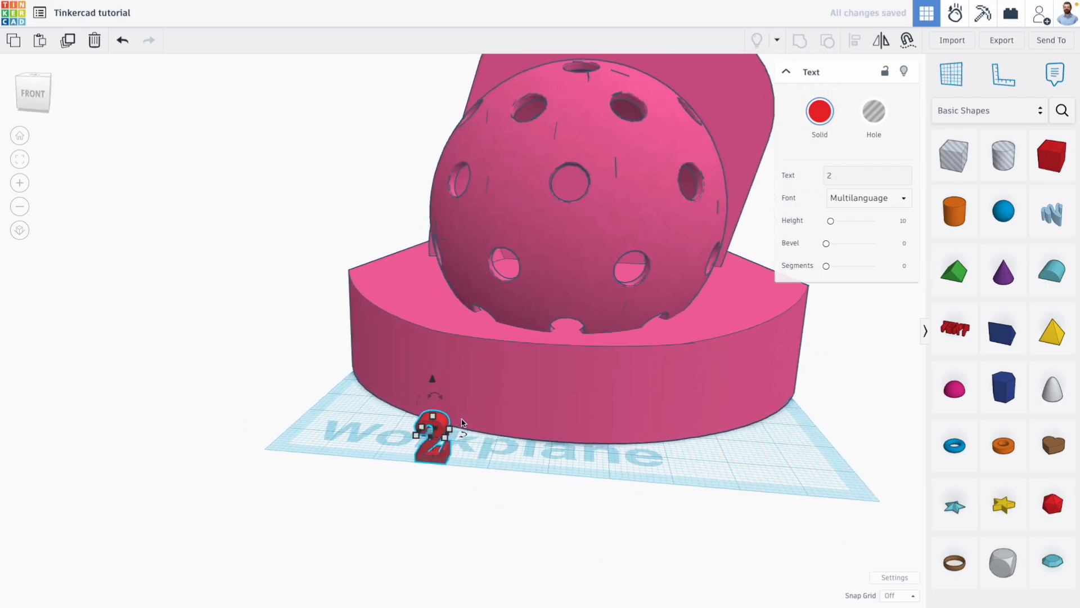
{"action": "left_click_drag", "start_coordinate": [433, 434], "coordinate": [458, 382]}
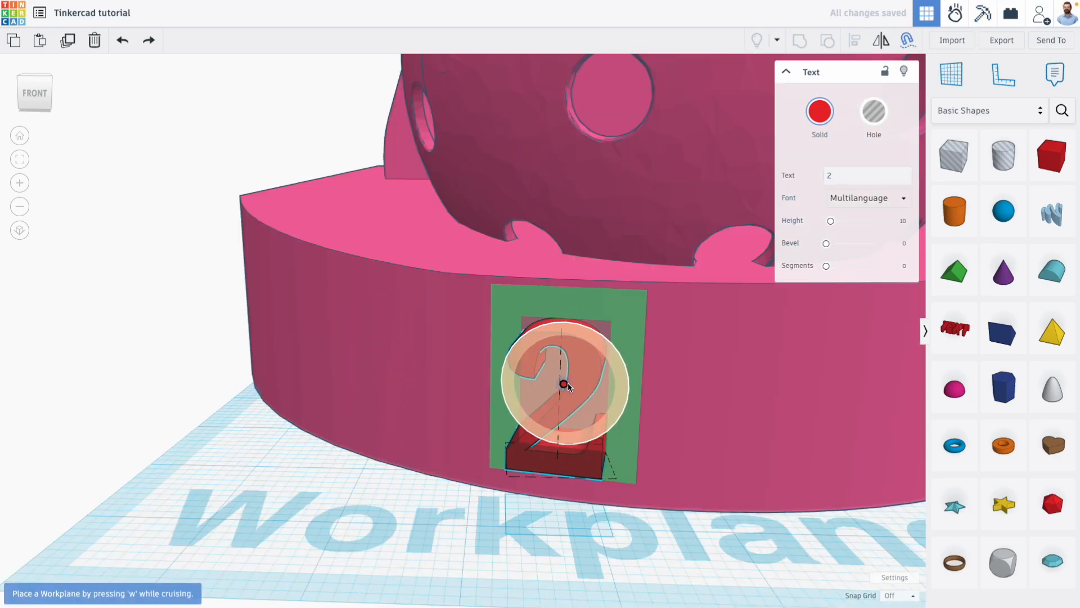
Sink the 2 into the base front and add digit copies 0 and 2 along the row
{"action": "left_click_drag", "start_coordinate": [563, 384], "coordinate": [491, 387]}
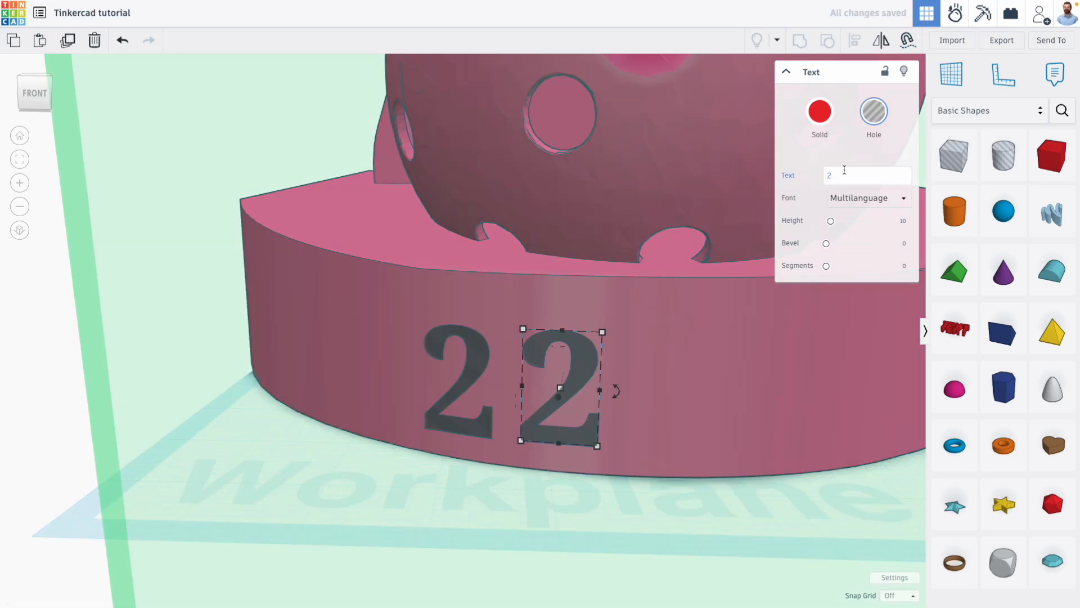
{"action": "type", "text": "0"}
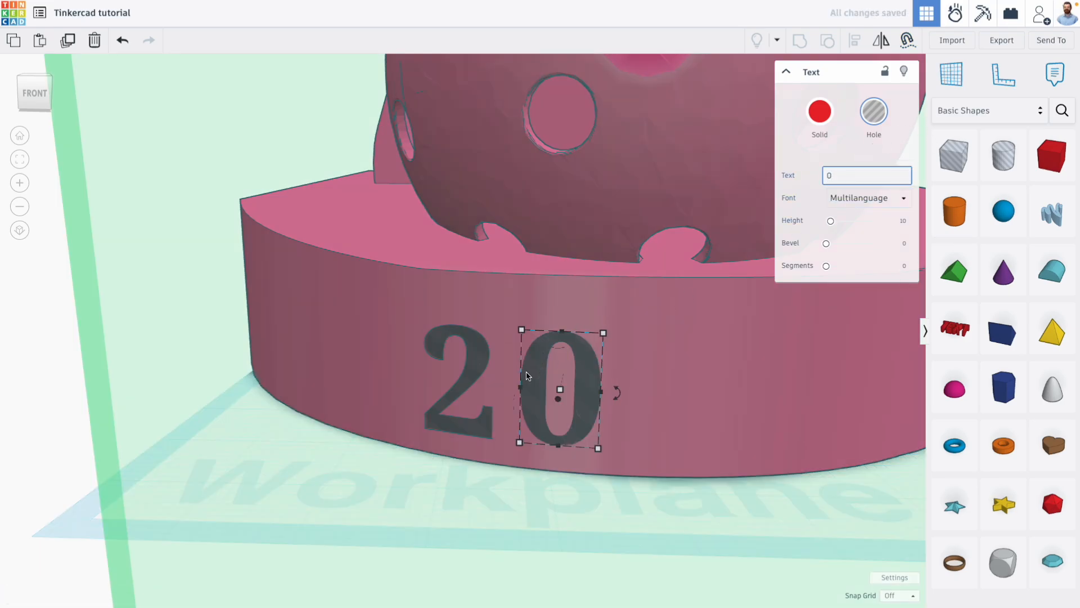
{"action": "left_click_drag", "start_coordinate": [559, 390], "coordinate": [693, 396]}
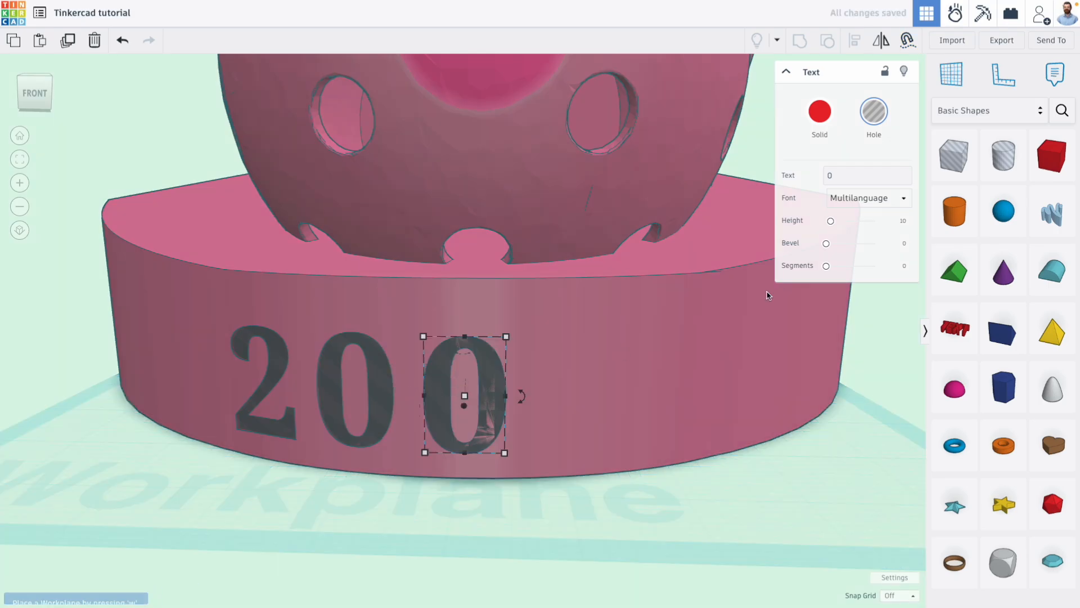
{"action": "type", "text": "q"}
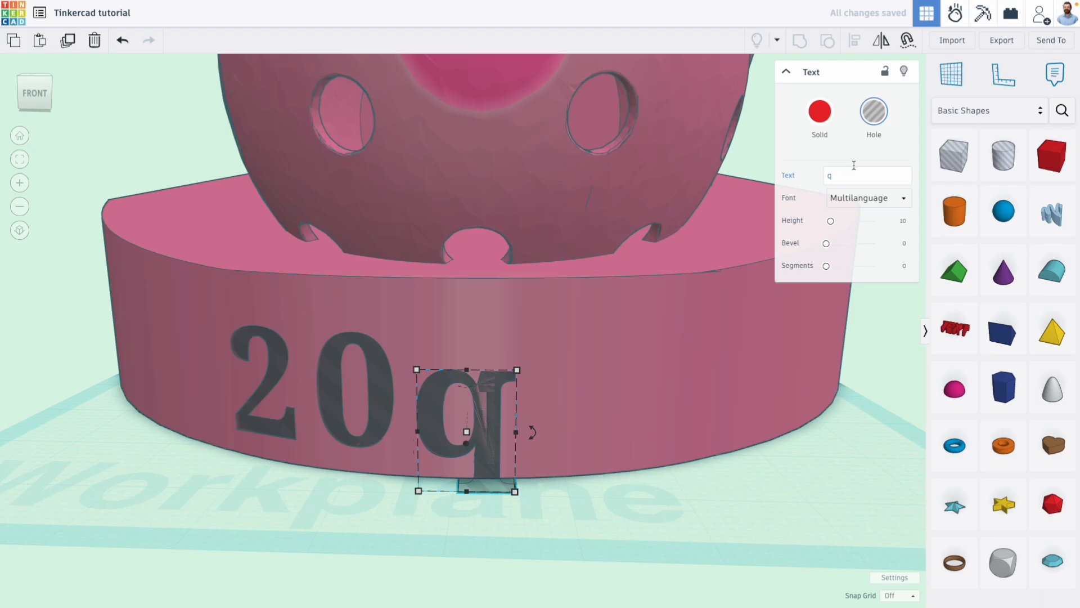
{"action": "type", "text": "2"}
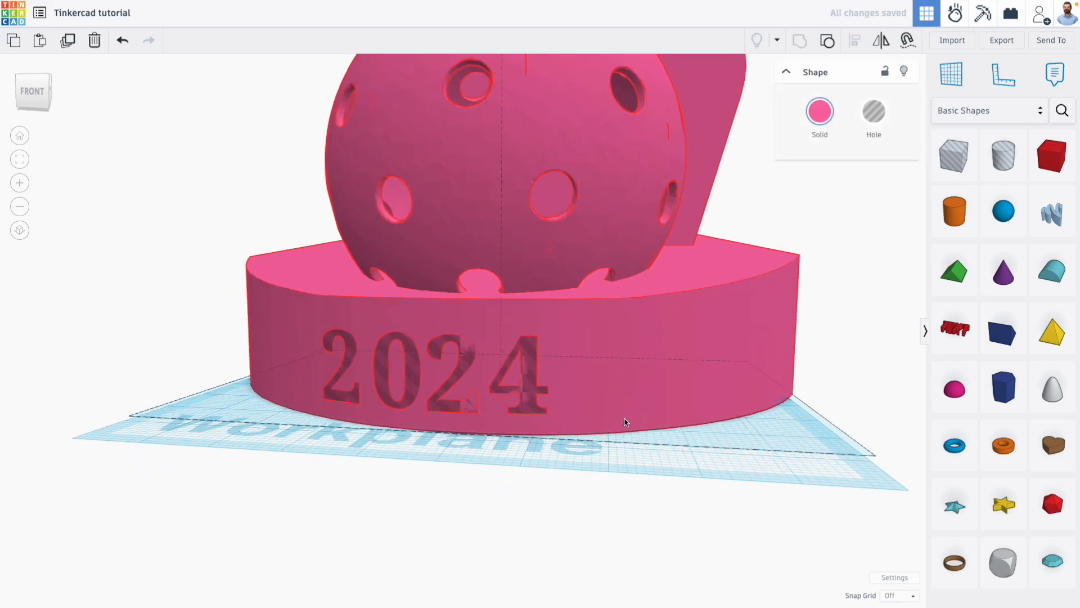
Open the Solid colour options for the grouped trophy
{"action": "left_click", "coordinate": [819, 112]}
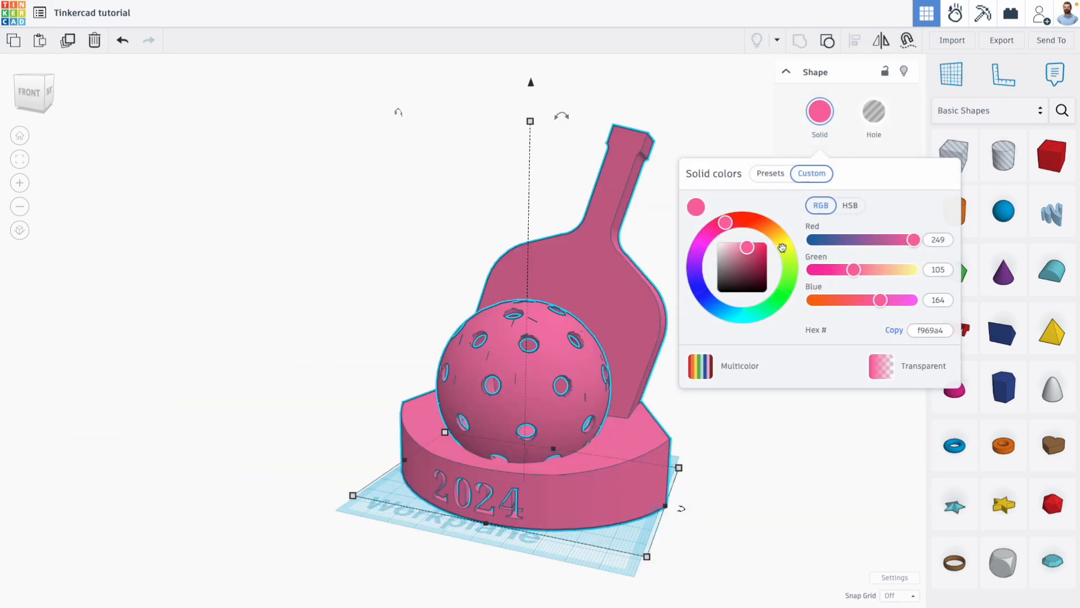